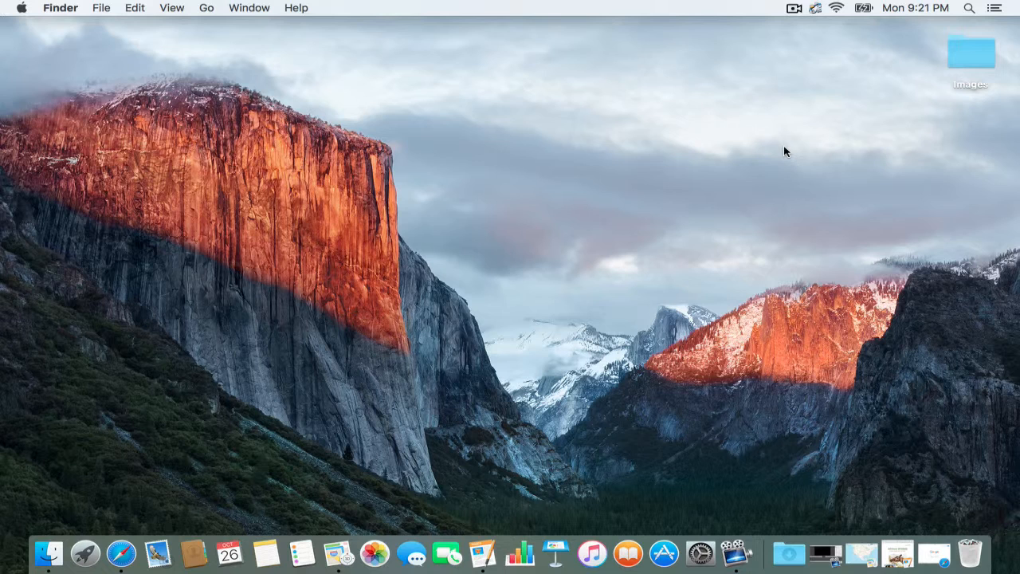
pyautogui.moveTo(951, 57)
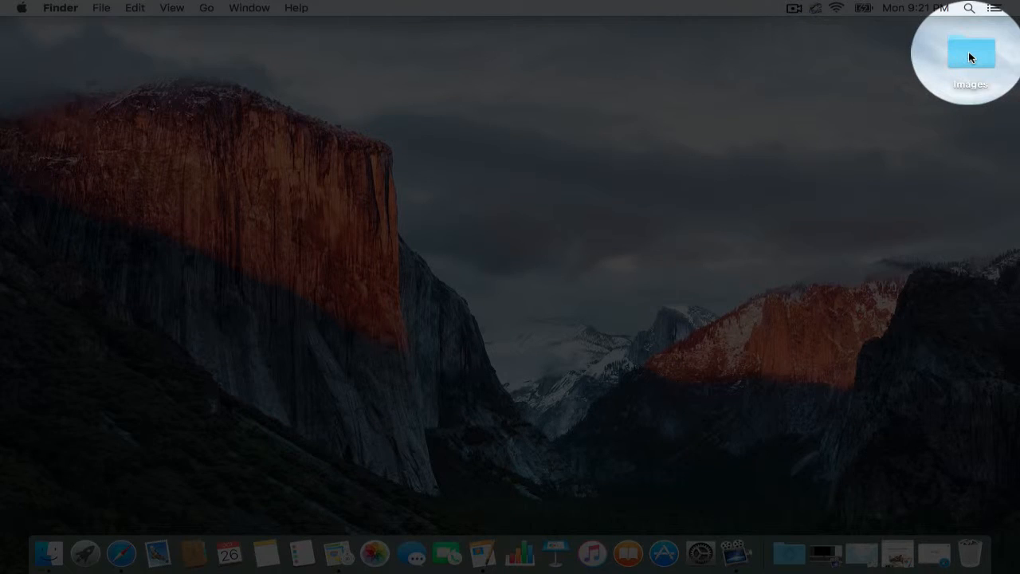
# - Open the Images folder and select the first JPEG image
pyautogui.doubleClick(970, 53)
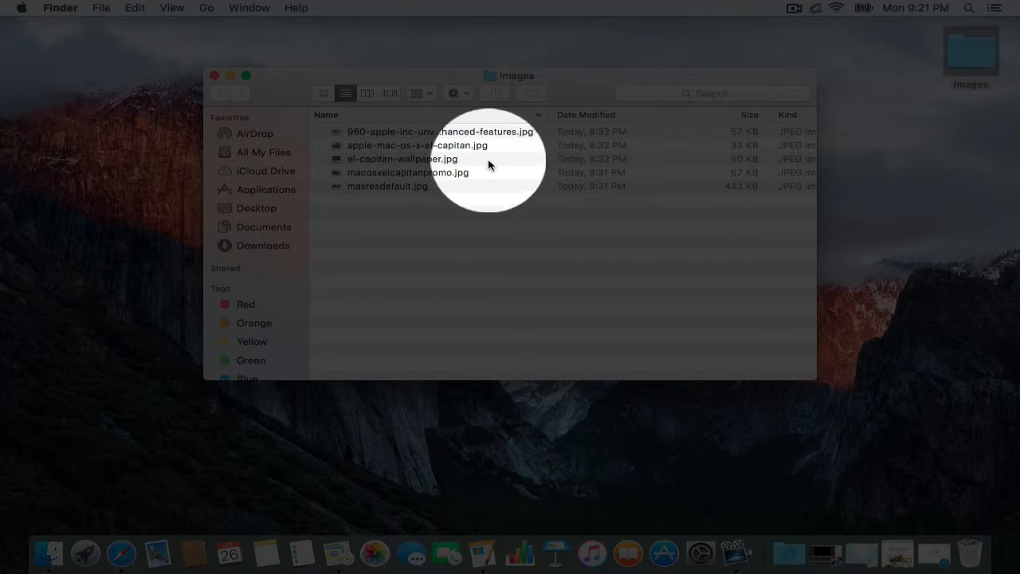
pyautogui.click(440, 132)
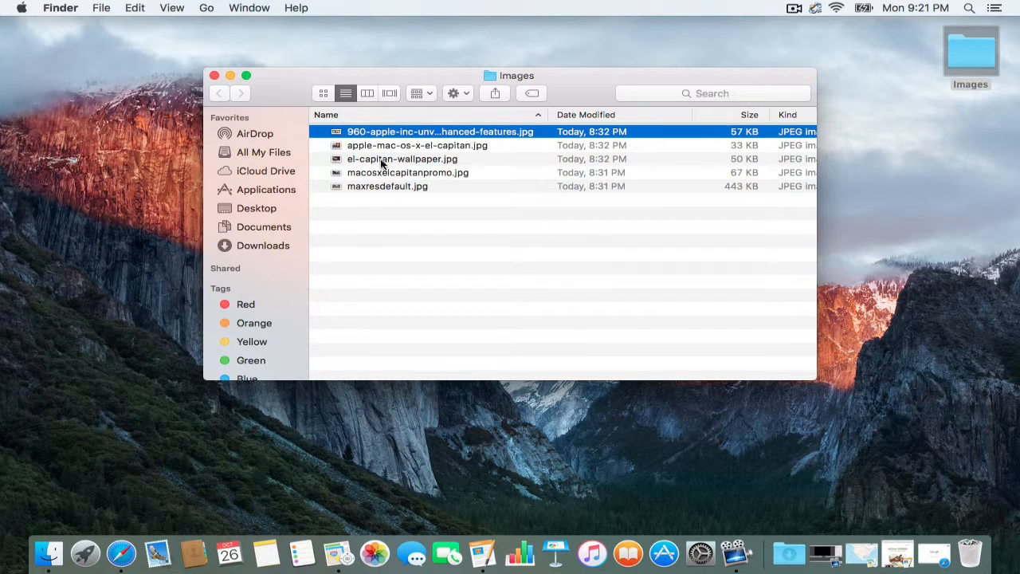
pyautogui.moveTo(370, 152)
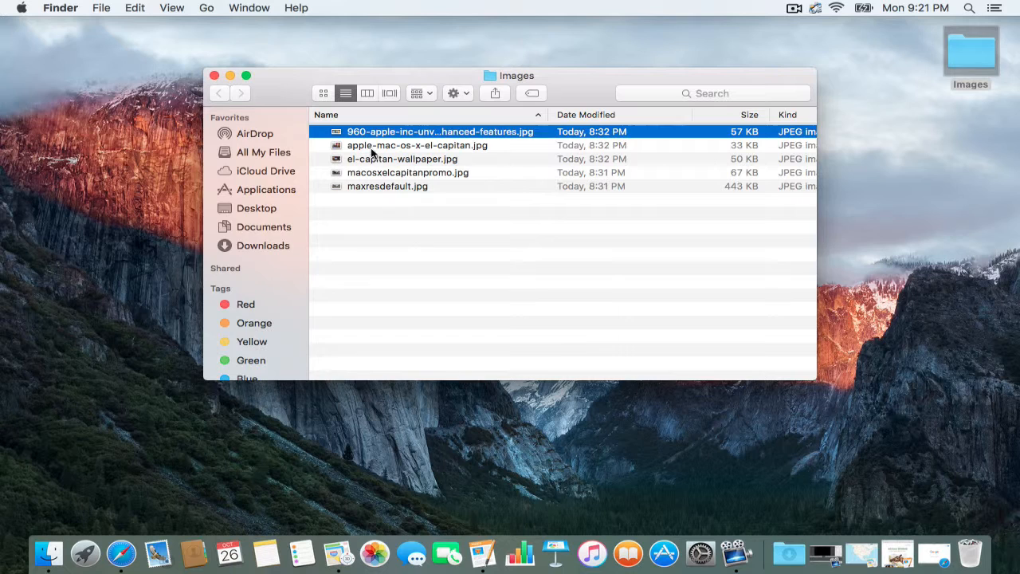
pyautogui.moveTo(377, 193)
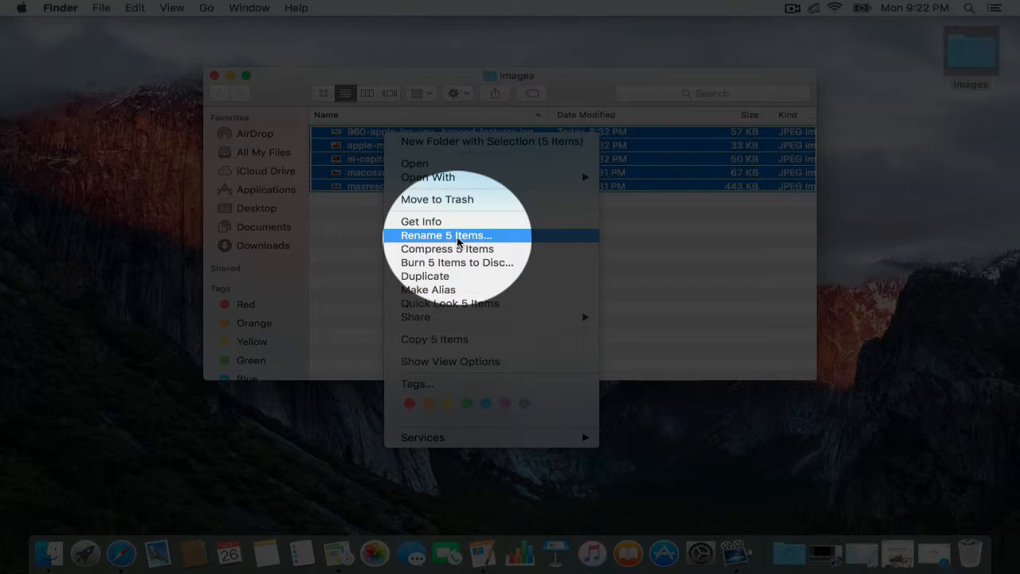
# - Start renaming the five images with Format mode and custom name 'Hawaii Vacation - '
pyautogui.click(446, 234)
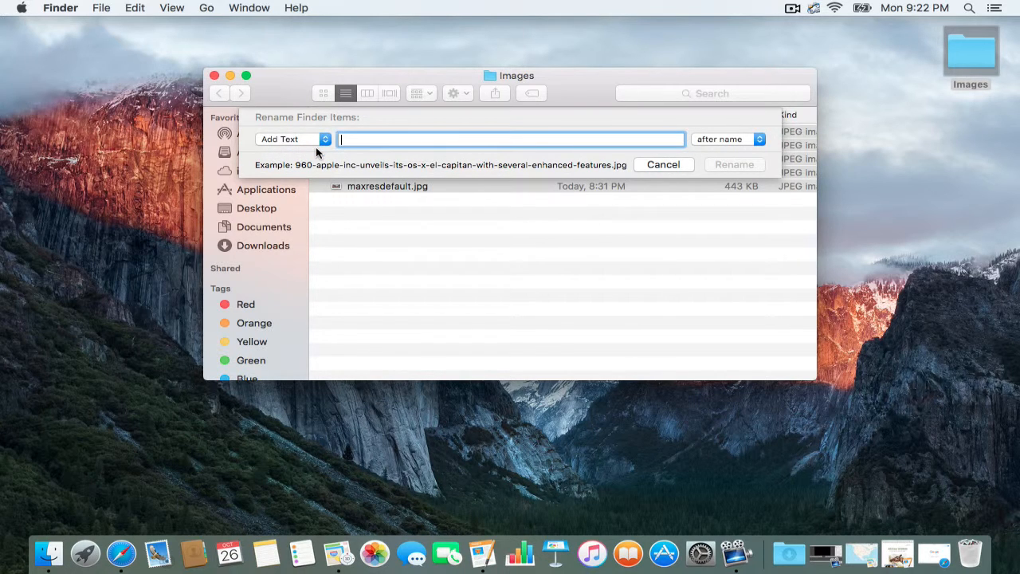
pyautogui.click(290, 139)
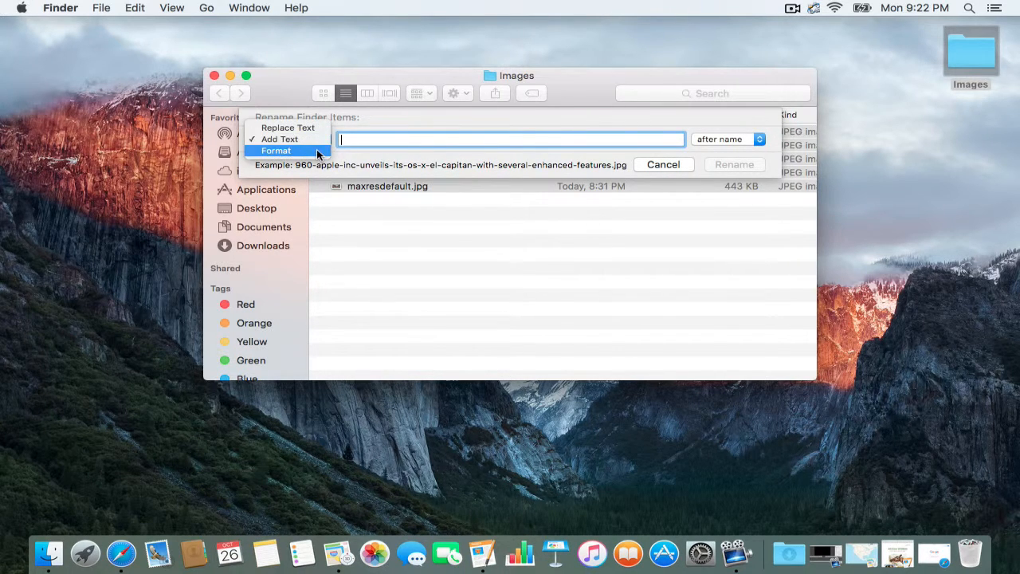
pyautogui.click(276, 150)
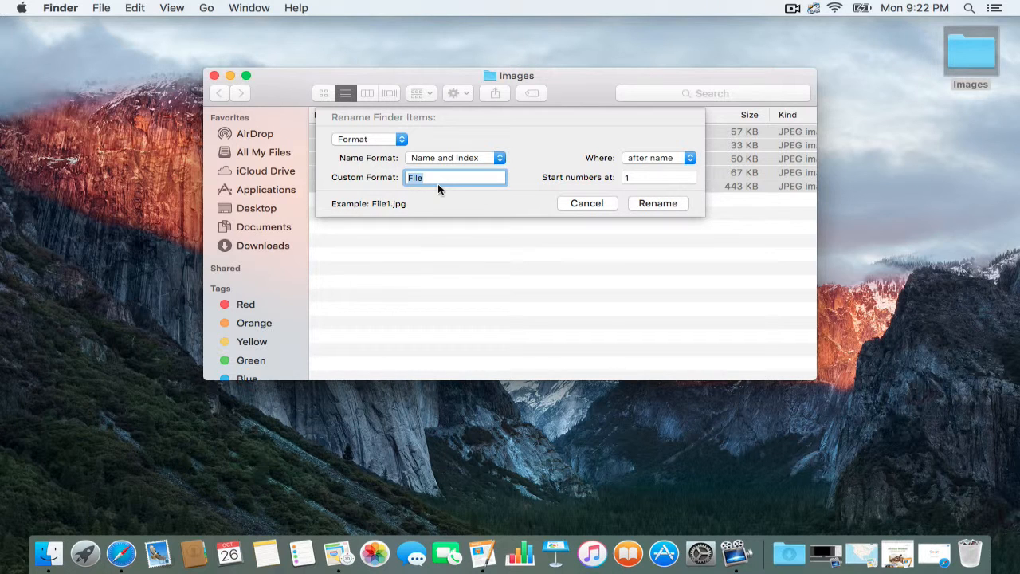
pyautogui.write('Haw')
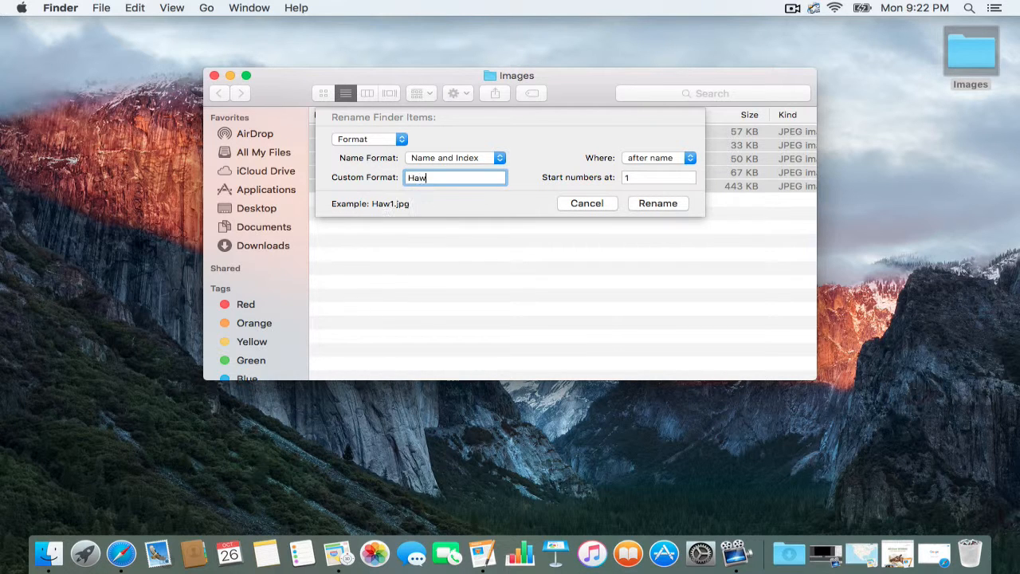
pyautogui.write('Hawaii Va')
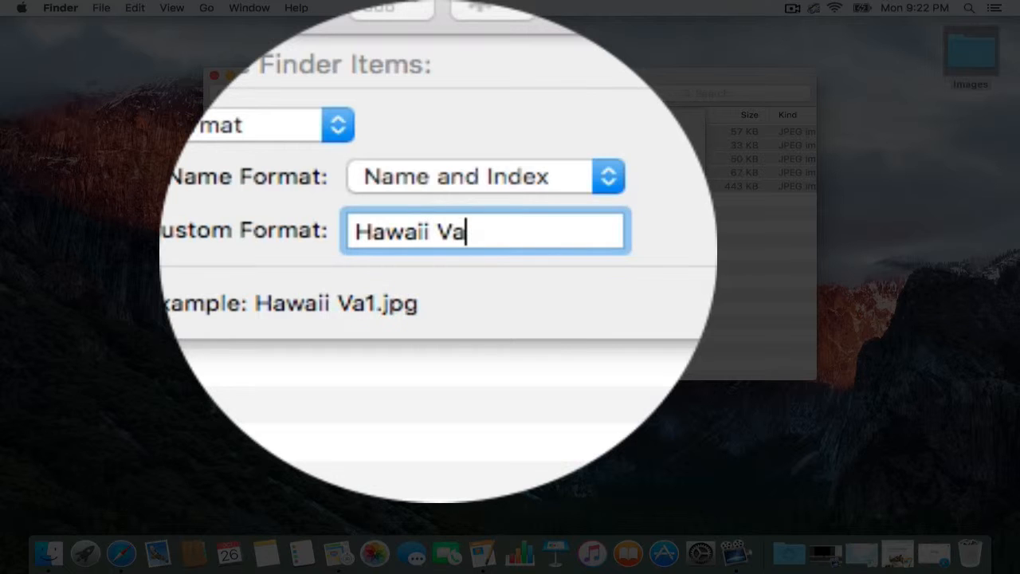
pyautogui.write('cation -')
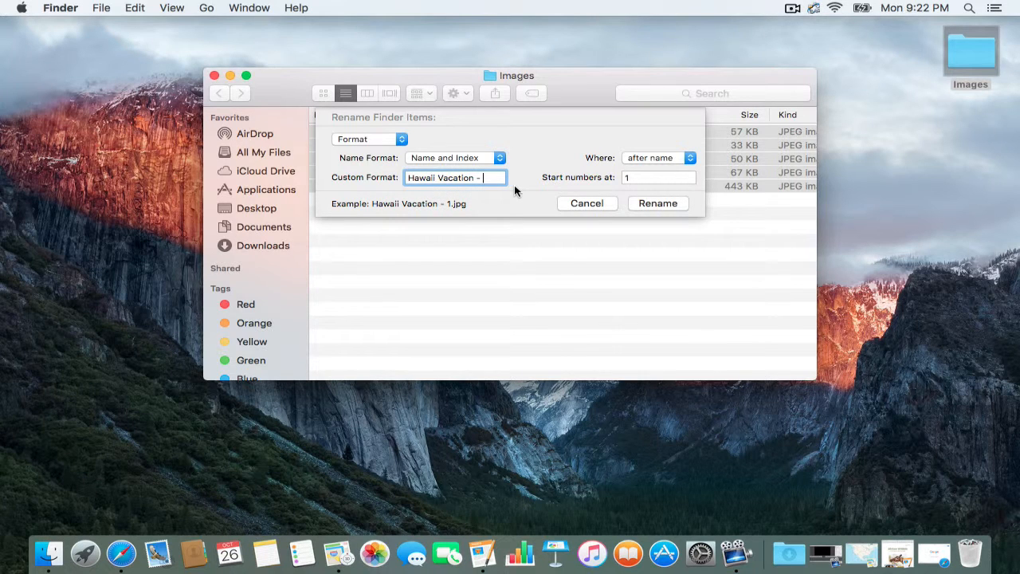
pyautogui.moveTo(604, 198)
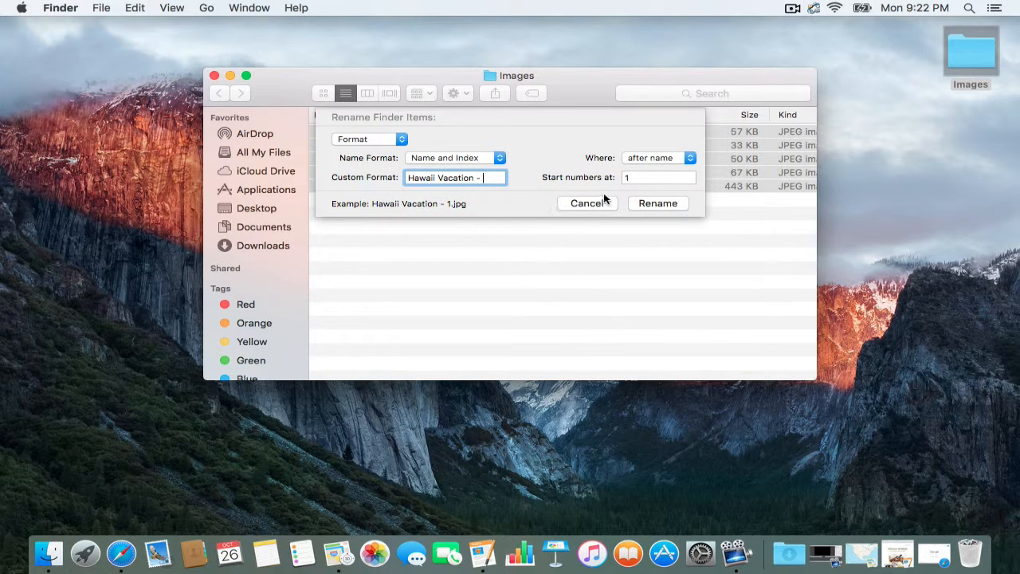
# - Apply the rename so the images become 'Hawaii Vacation - 1' through '- 5'
pyautogui.click(657, 202)
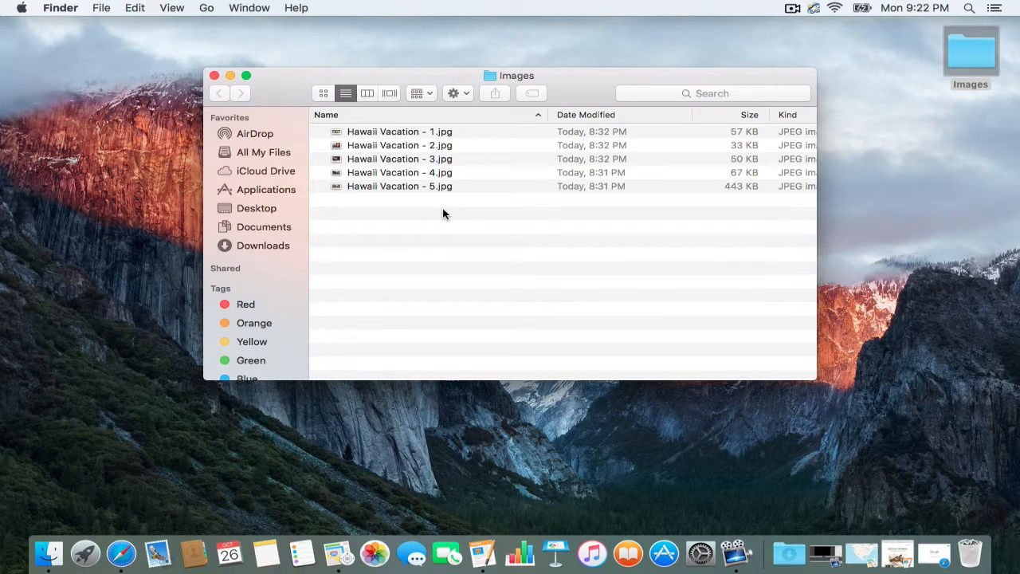
pyautogui.moveTo(398, 146)
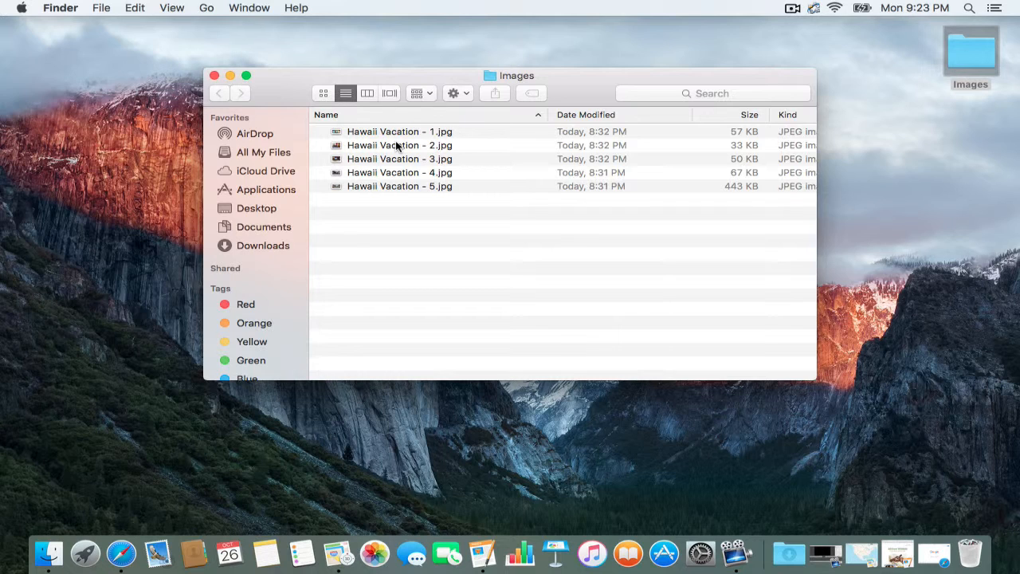
pyautogui.press('cmd+a')
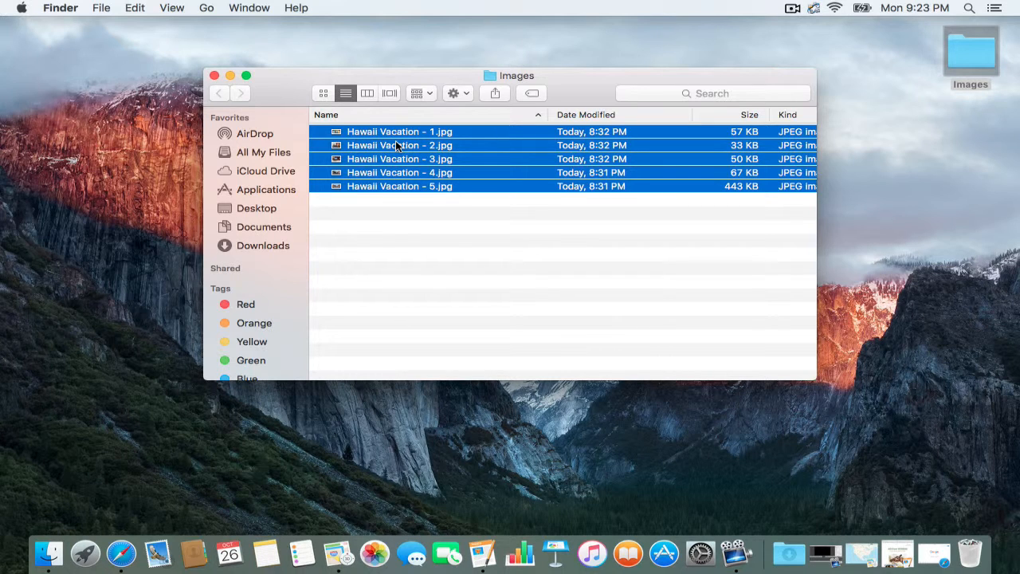
pyautogui.click(399, 145)
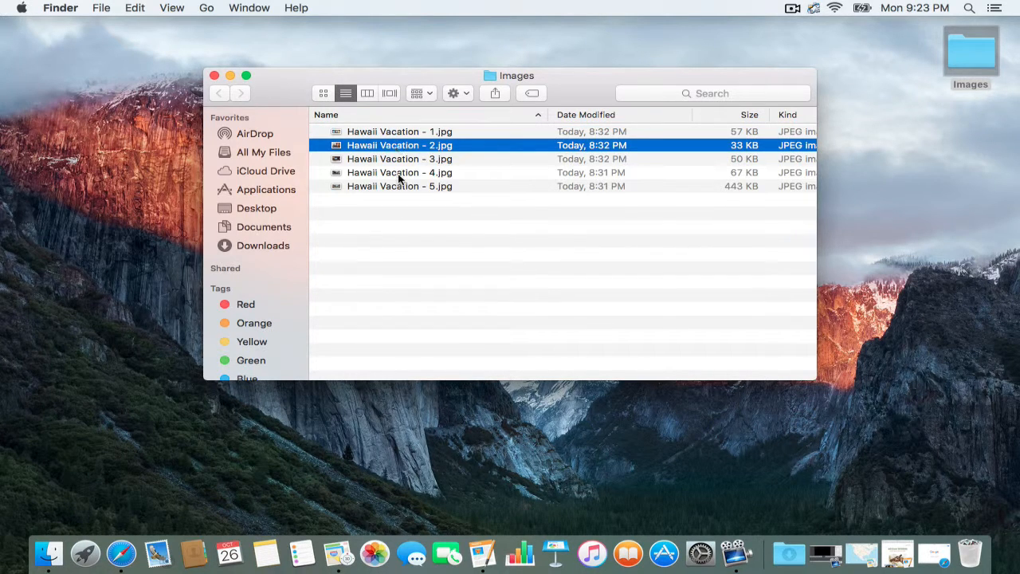
pyautogui.rightClick(398, 173)
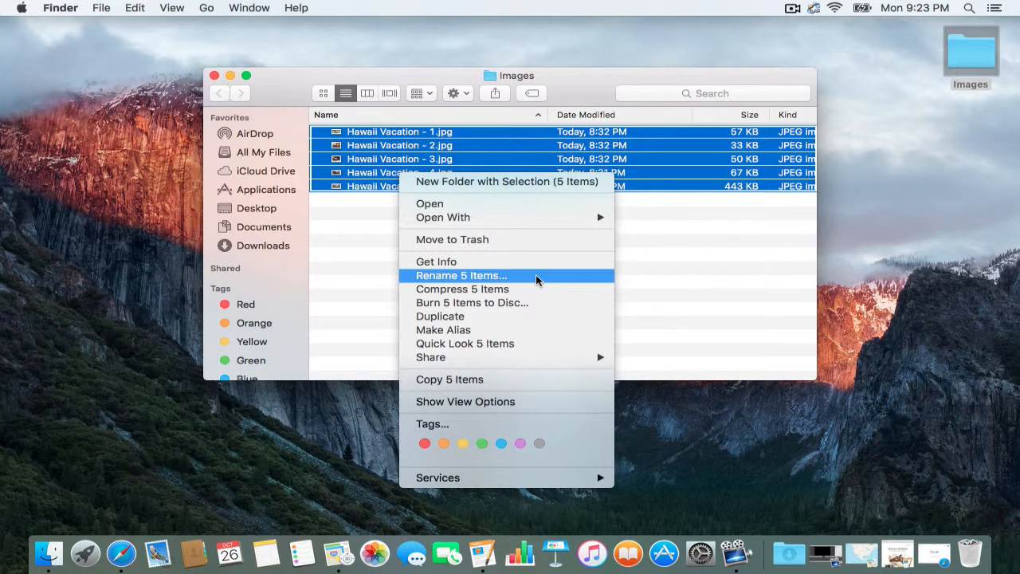
pyautogui.moveTo(593, 281)
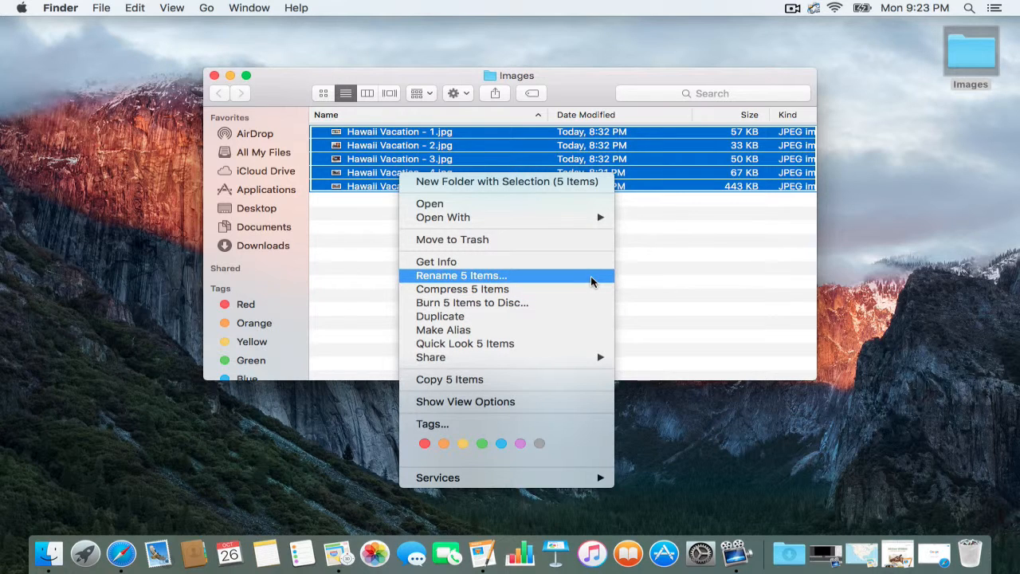
pyautogui.moveTo(703, 291)
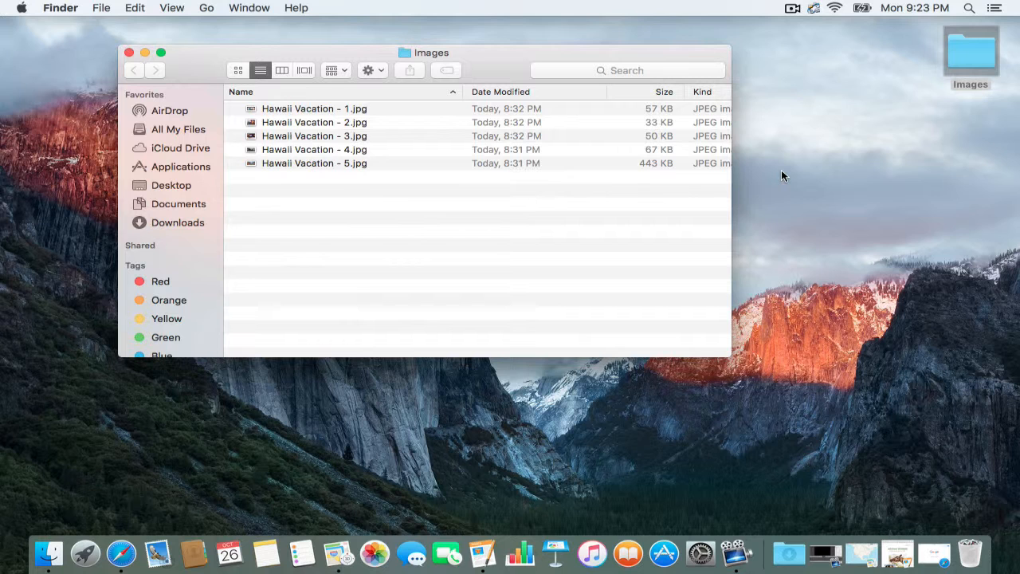
pyautogui.click(791, 8)
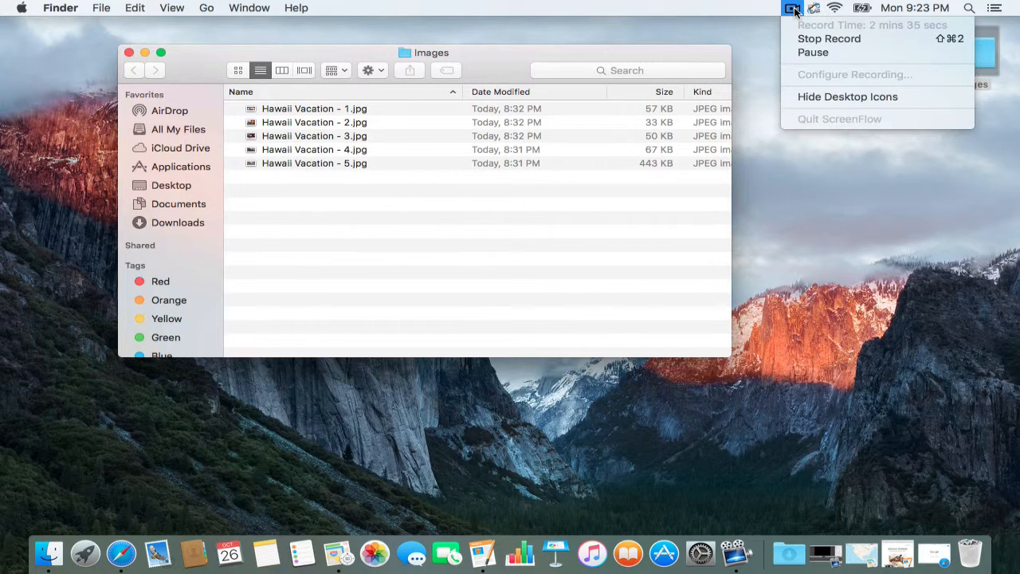